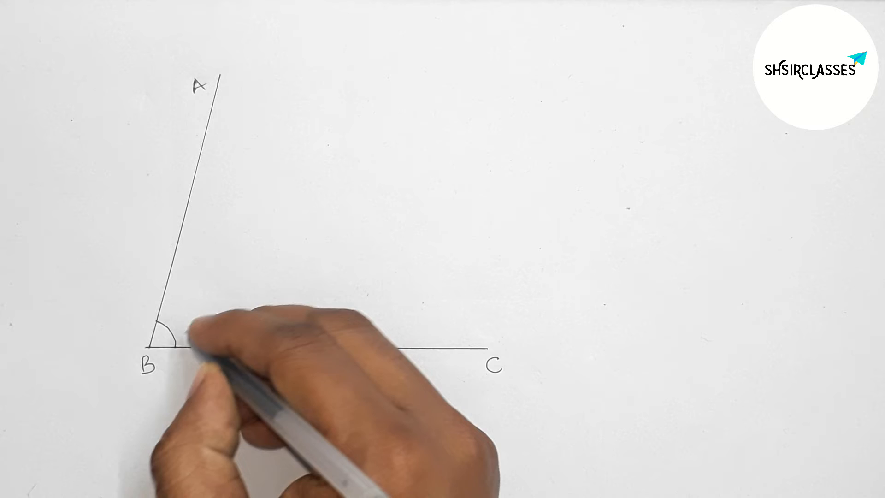
pyautogui.write('75°')
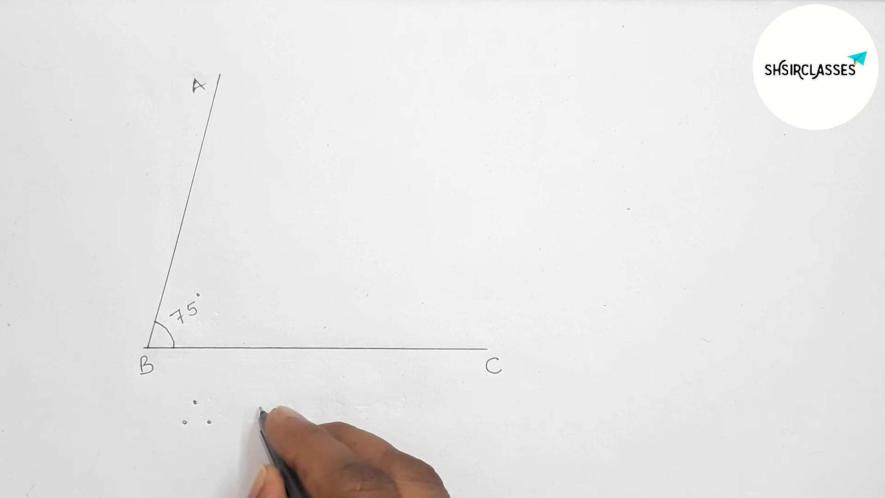
pyautogui.write('∠ABC -')
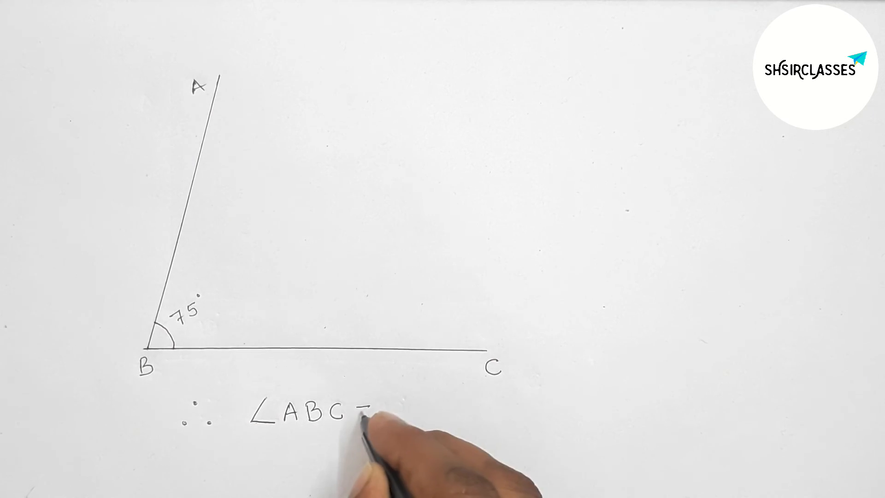
pyautogui.write('= 75°')
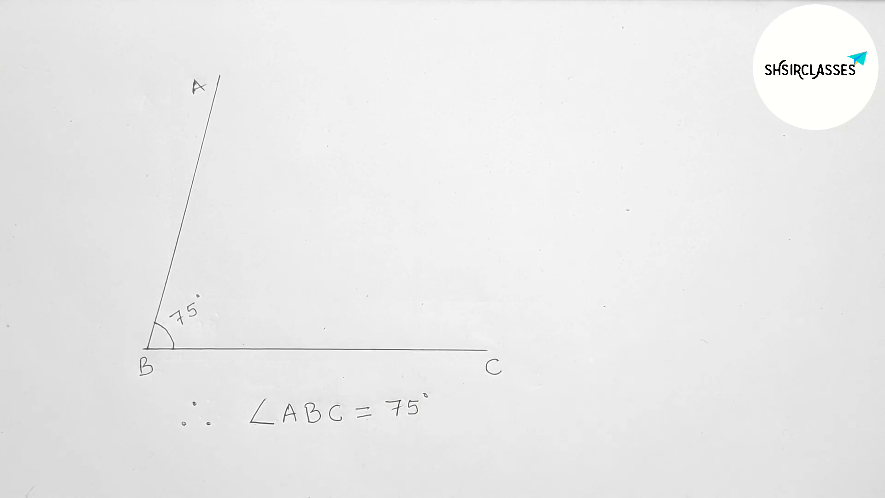